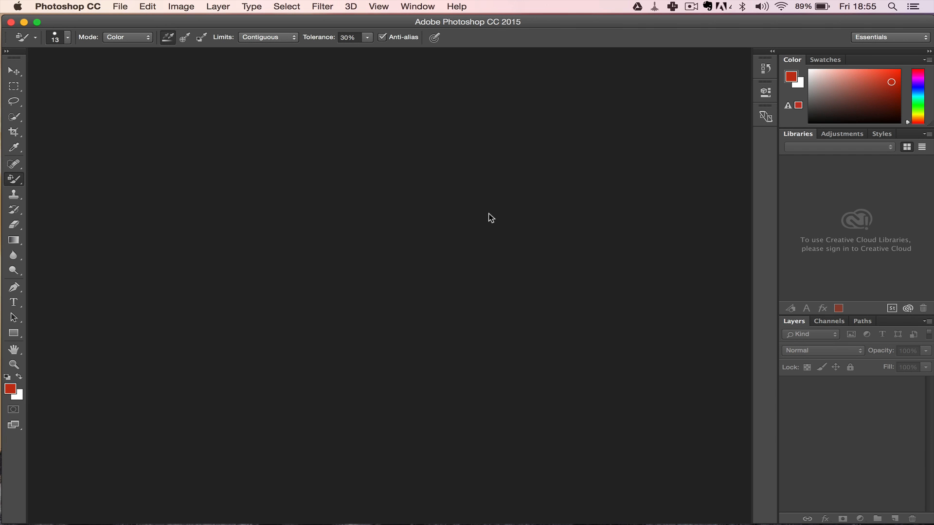
{"action": "mouse_move", "coordinate": [125, 11]}
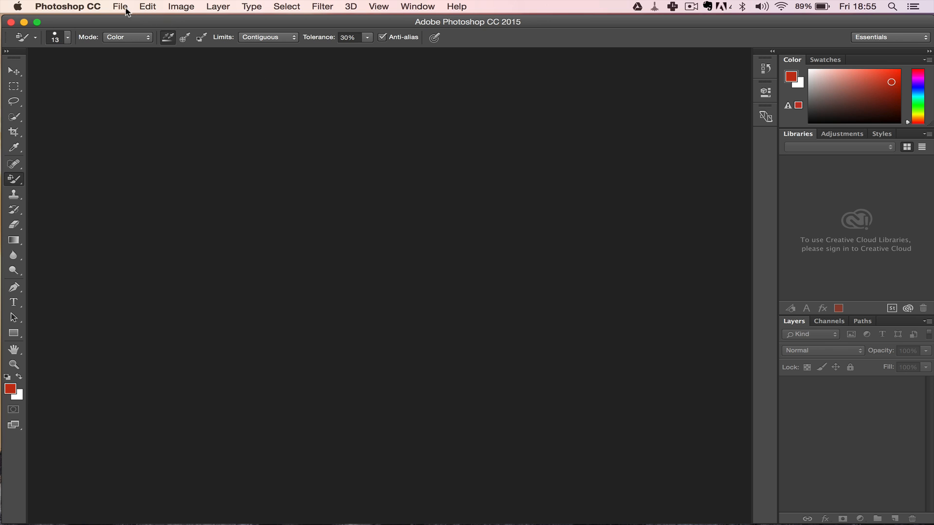
- Open Foto 2.jpg from the Reduce File Size folder
{"action": "left_click", "coordinate": [120, 7]}
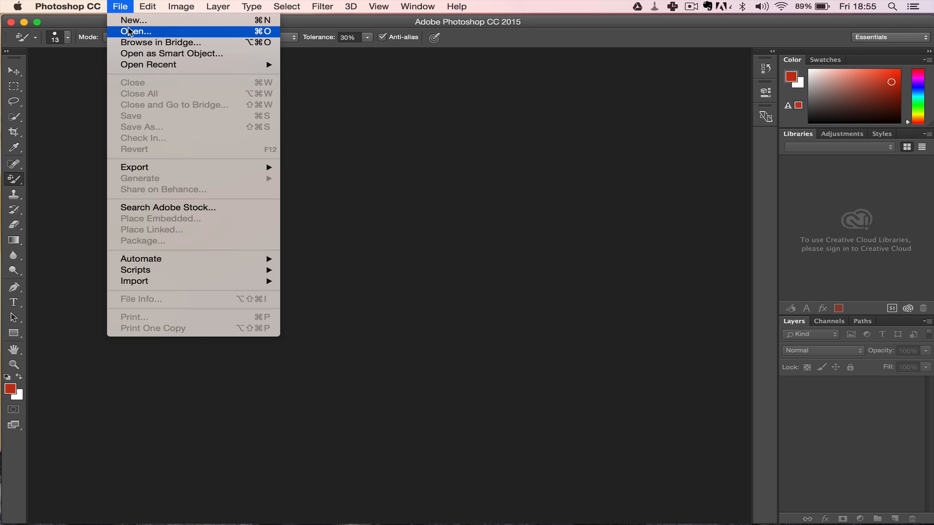
{"action": "left_click", "coordinate": [136, 31]}
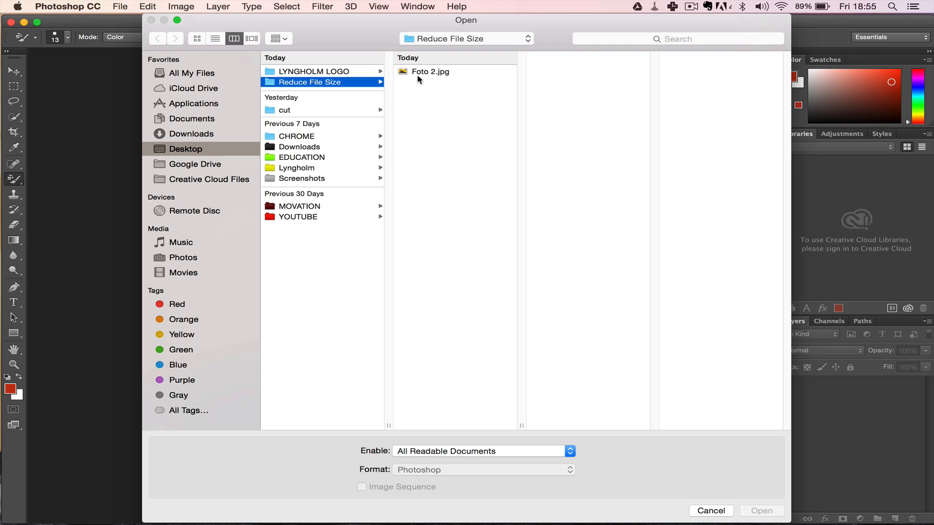
{"action": "left_click", "coordinate": [430, 71]}
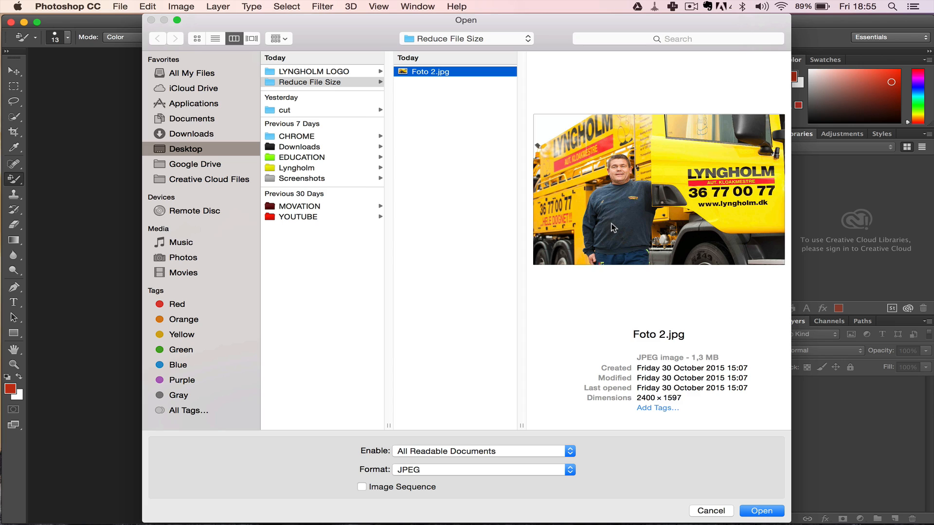
{"action": "mouse_move", "coordinate": [637, 266]}
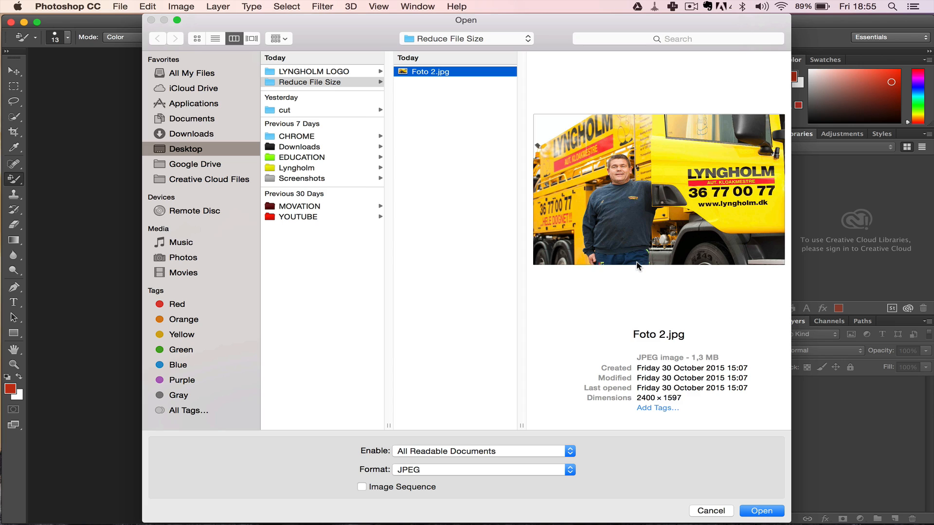
{"action": "mouse_move", "coordinate": [669, 269]}
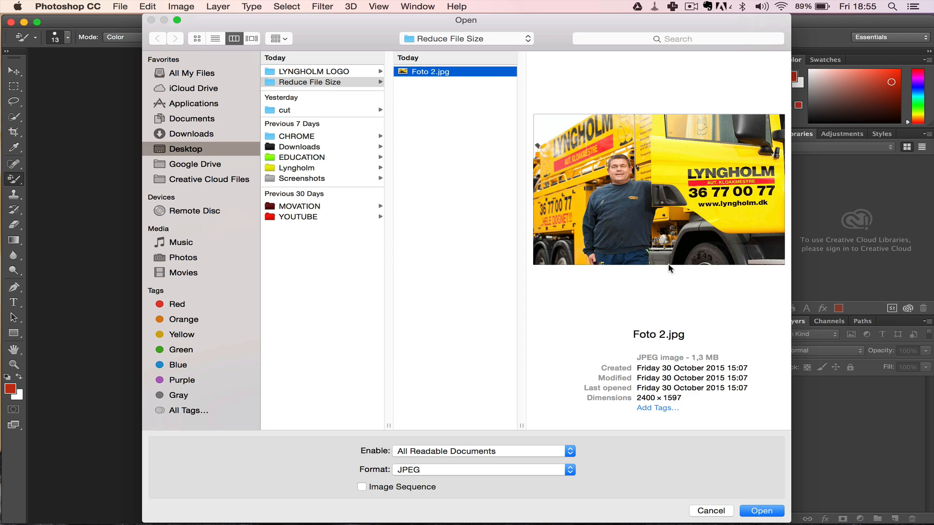
{"action": "mouse_move", "coordinate": [680, 341]}
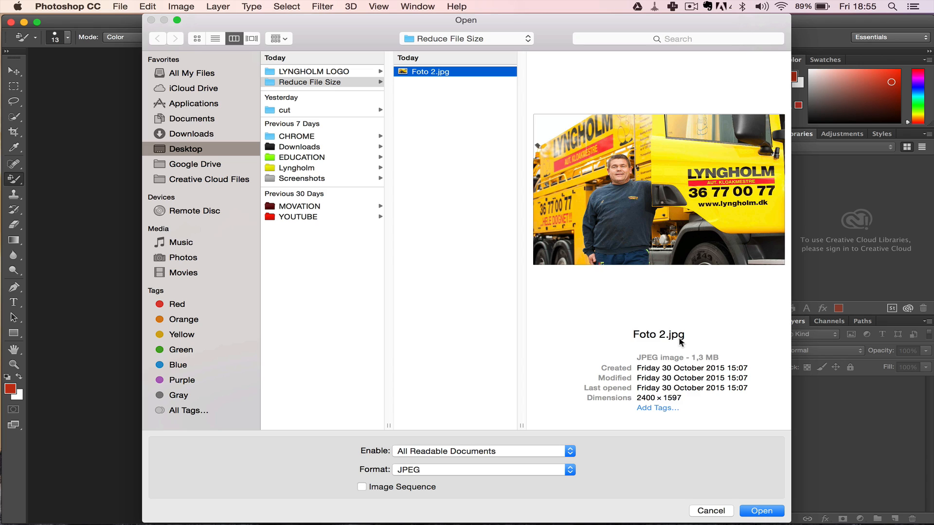
{"action": "mouse_move", "coordinate": [649, 398]}
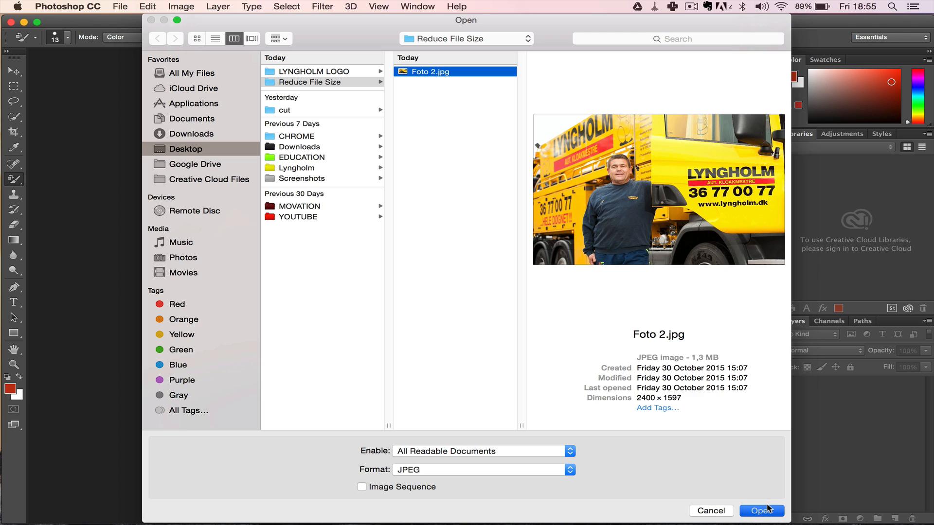
{"action": "left_click", "coordinate": [761, 511]}
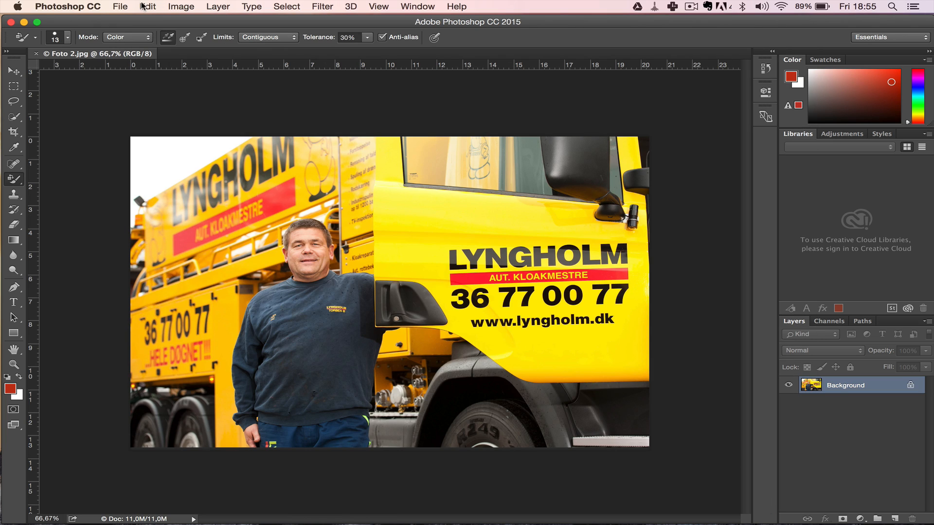
- In Export As, choose JPG, width 1600 px and 80% quality
{"action": "left_click", "coordinate": [119, 7]}
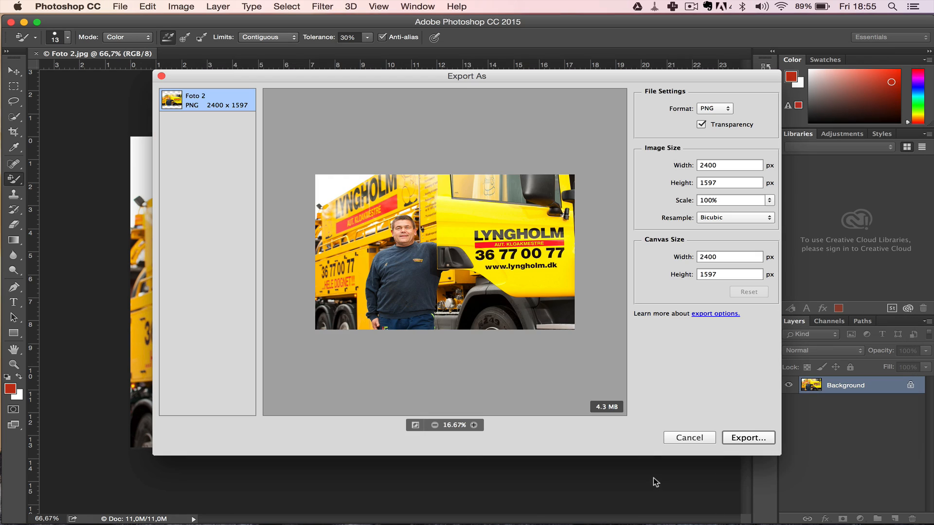
{"action": "left_click", "coordinate": [714, 109]}
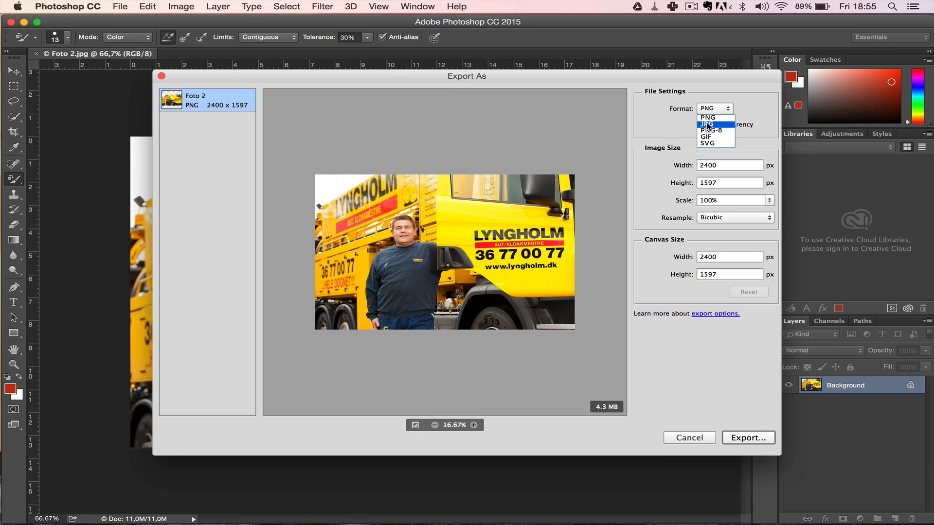
{"action": "left_click", "coordinate": [708, 123]}
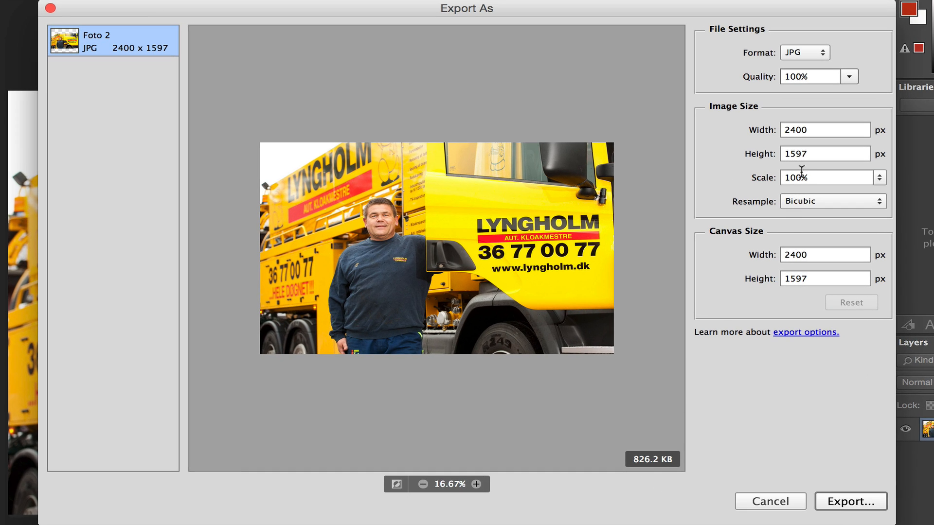
{"action": "left_click", "coordinate": [825, 129]}
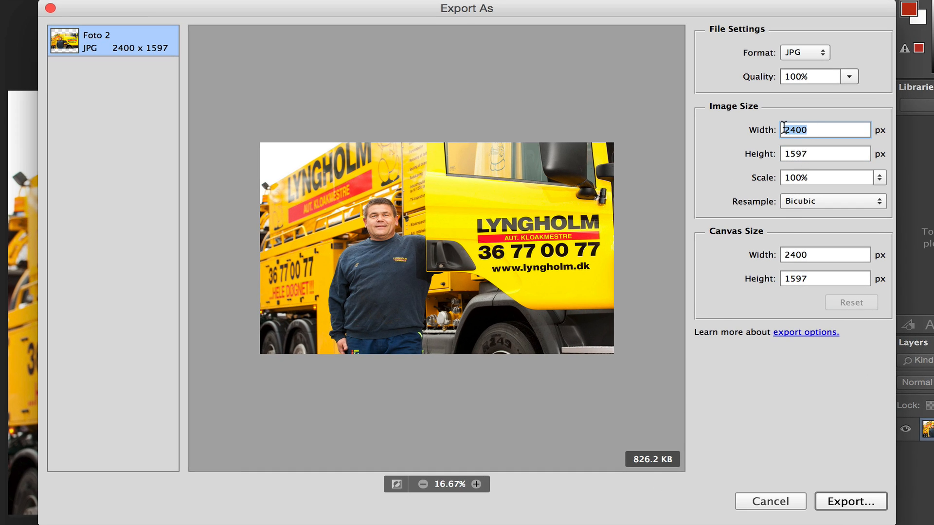
{"action": "type", "text": "16"}
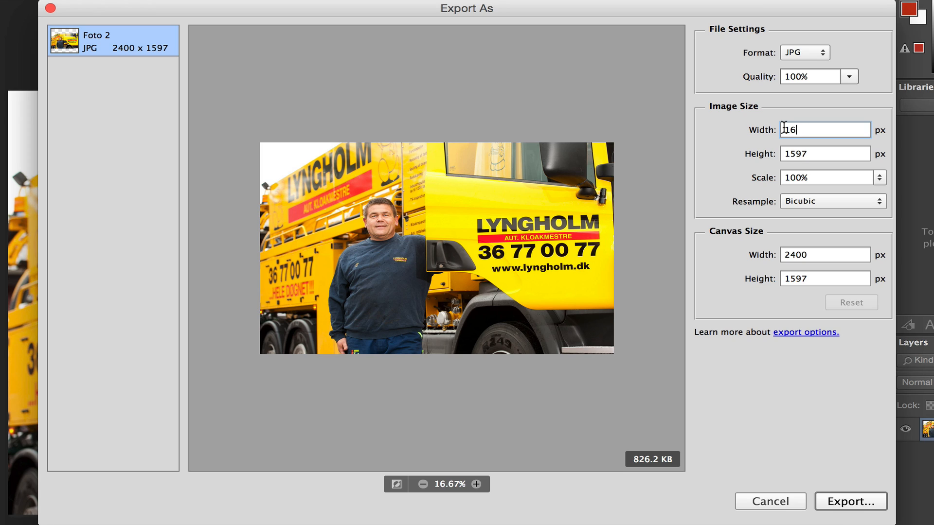
{"action": "type", "text": "00"}
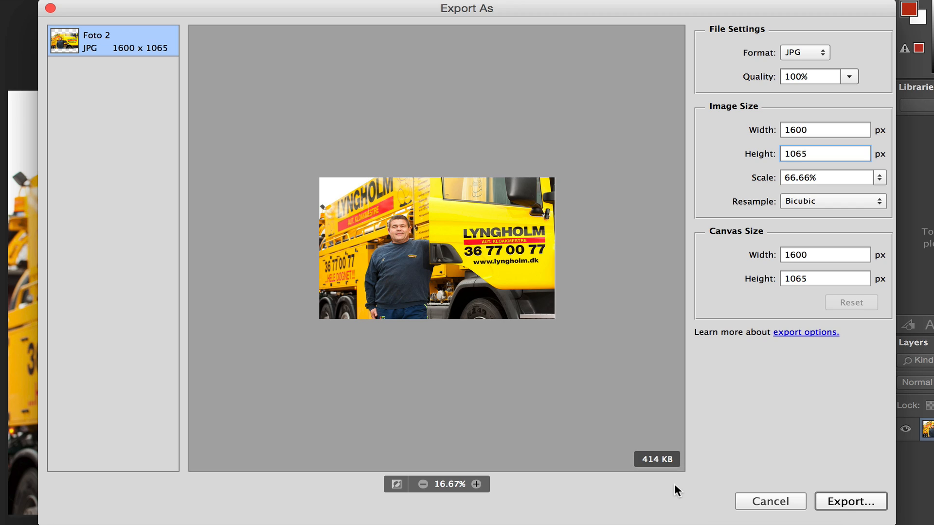
{"action": "mouse_move", "coordinate": [724, 388]}
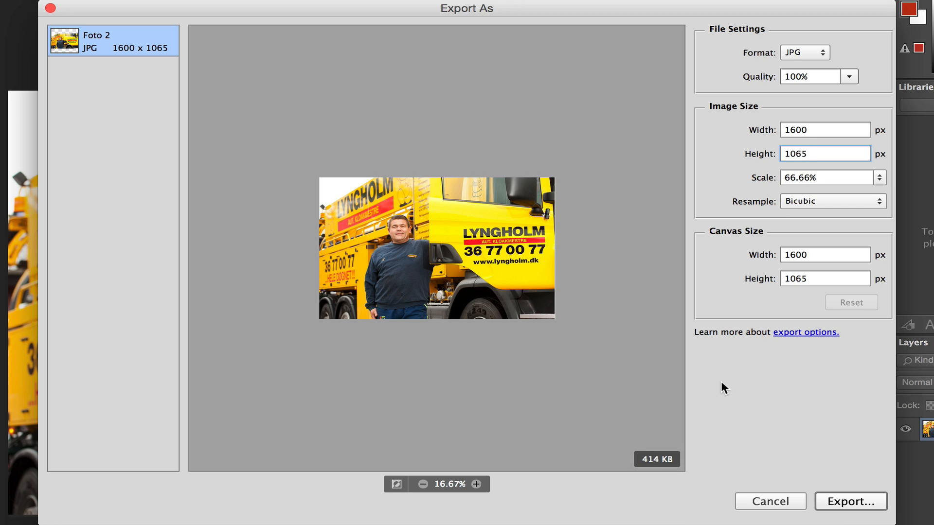
{"action": "mouse_move", "coordinate": [845, 109]}
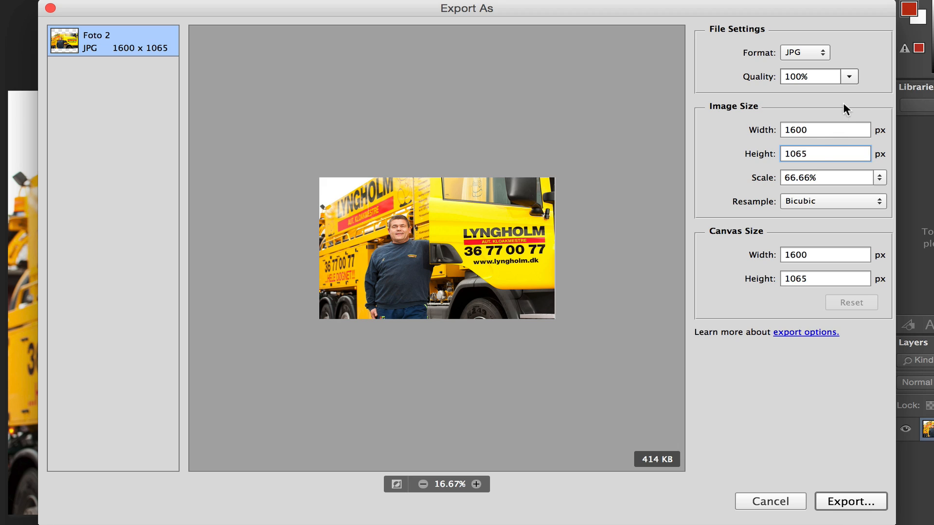
{"action": "mouse_move", "coordinate": [754, 82]}
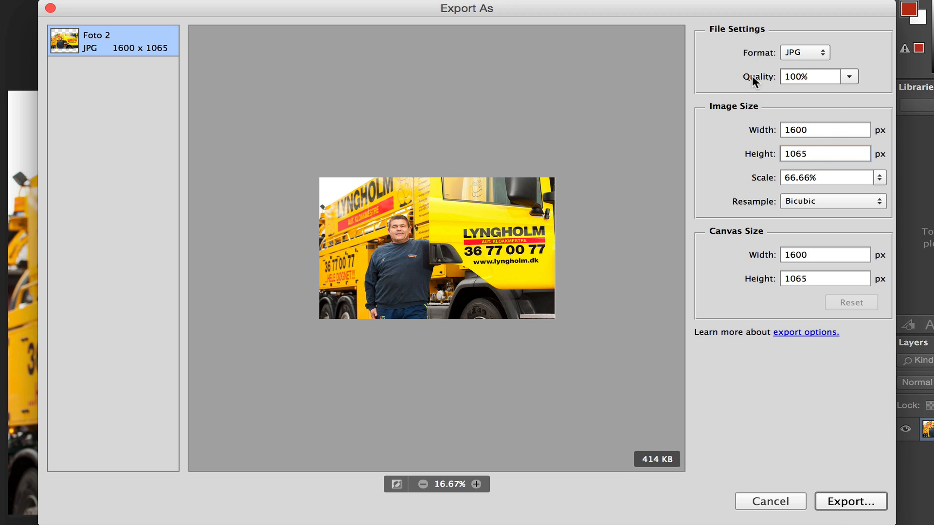
{"action": "left_click", "coordinate": [848, 76]}
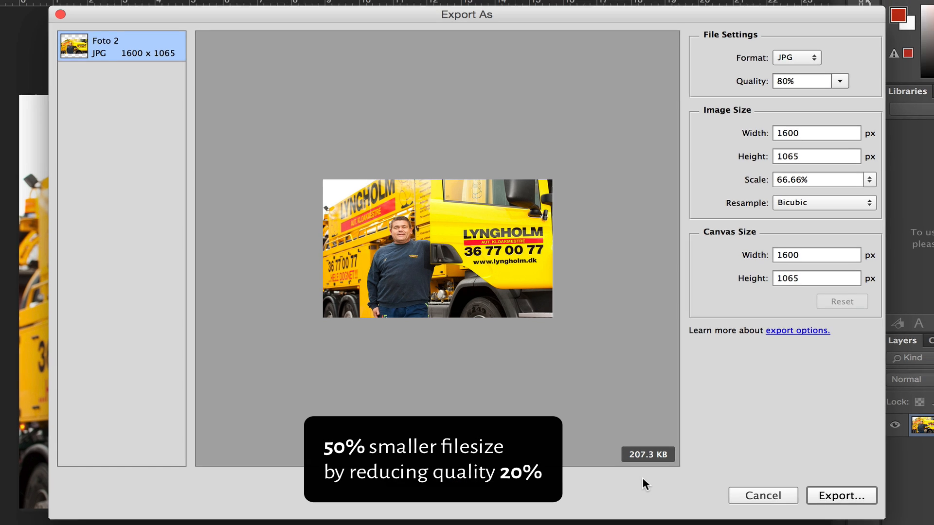
- Export as '1600 width 80 percent' into the Reduce File Size folder
{"action": "left_click", "coordinate": [841, 496]}
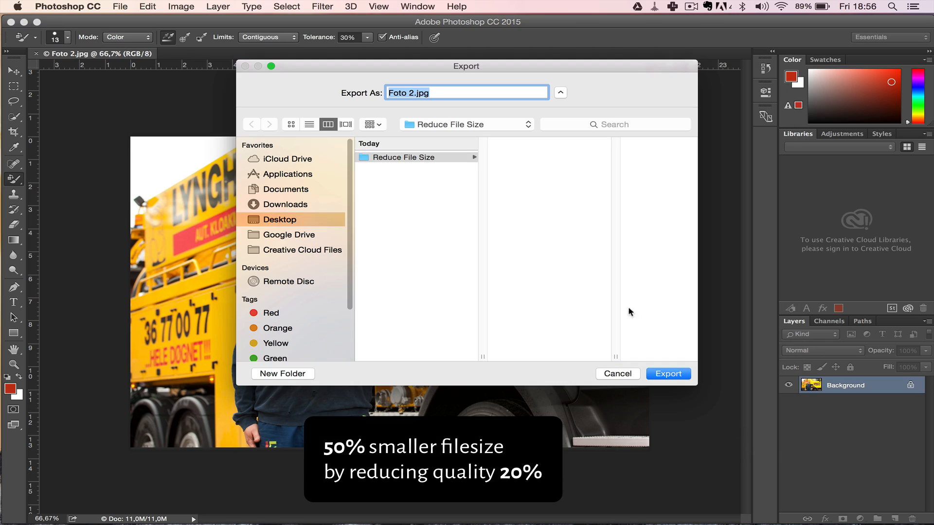
{"action": "left_click", "coordinate": [404, 157]}
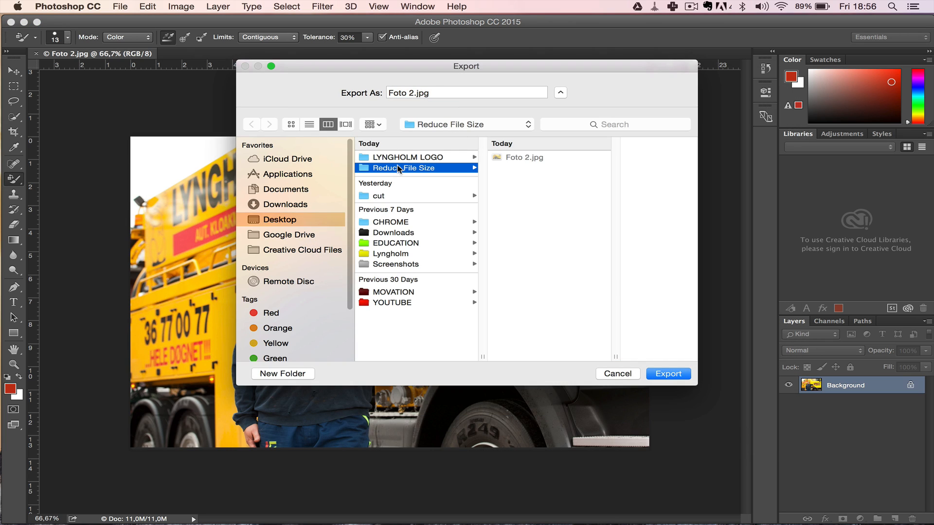
{"action": "left_click", "coordinate": [467, 93]}
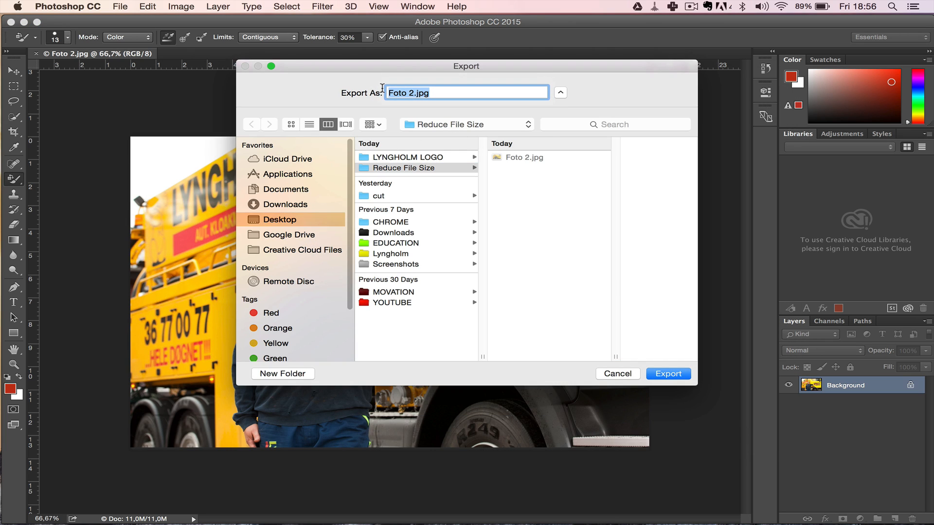
{"action": "type", "text": "1600 width"}
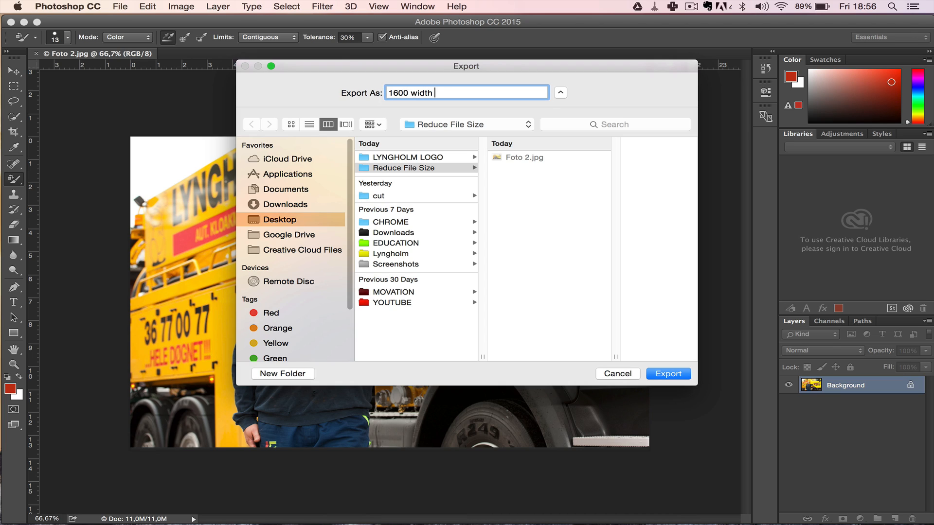
{"action": "type", "text": "80 perc"}
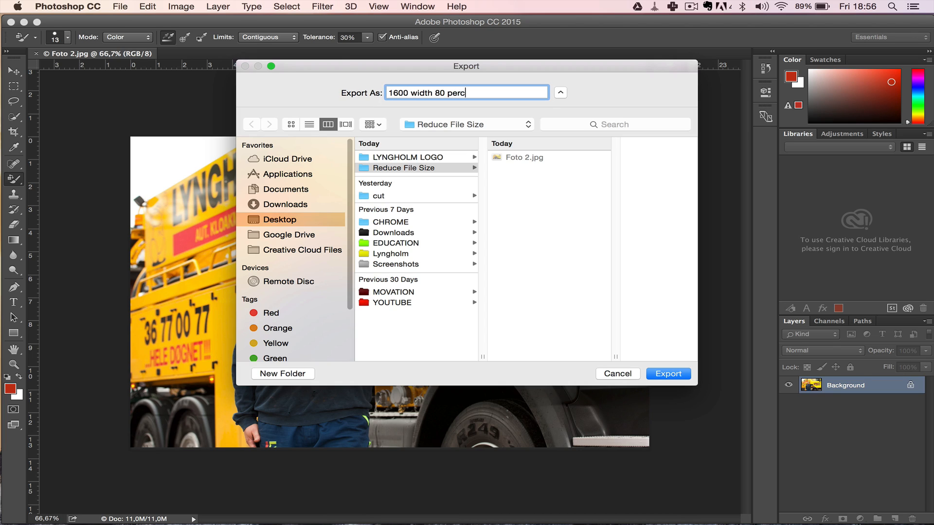
{"action": "key", "text": "Return"}
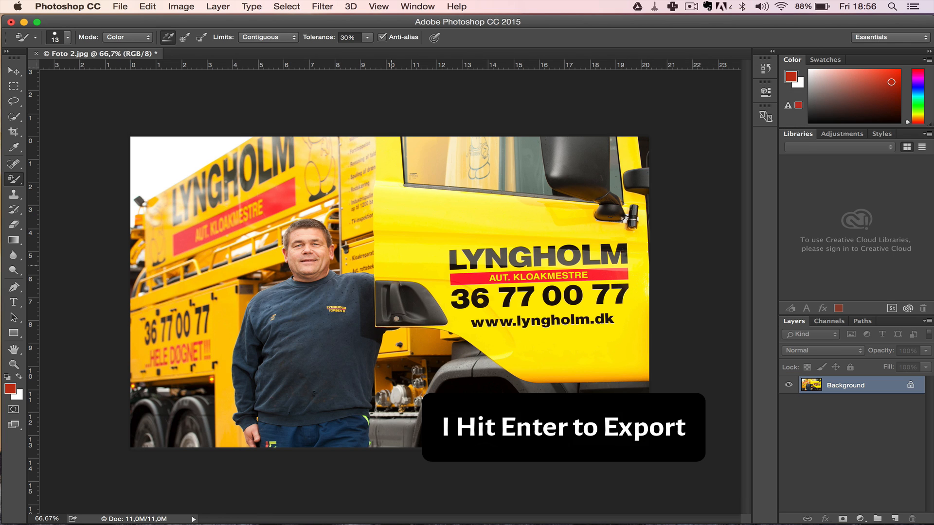
- Compare the 207 KB 80 percent export with the 1.3 MB original in Finder
{"action": "left_click", "coordinate": [96, 509]}
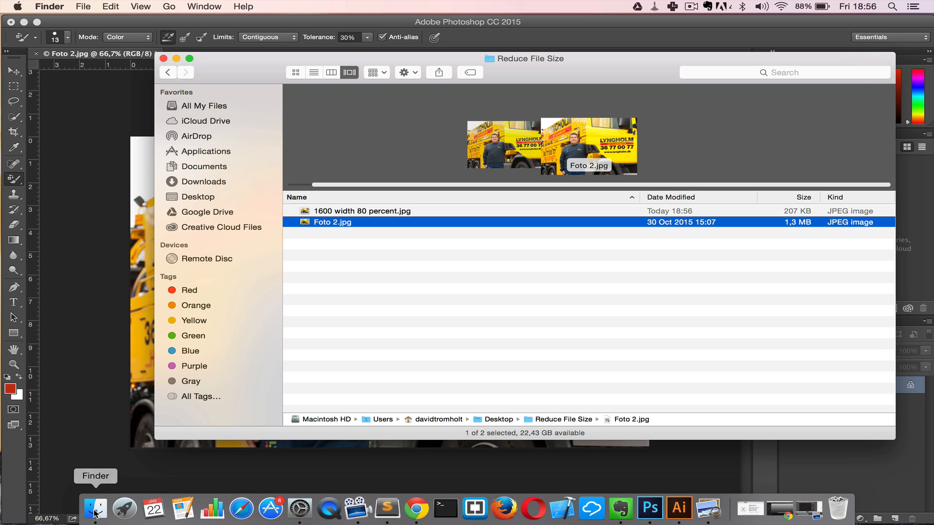
{"action": "left_click", "coordinate": [362, 211]}
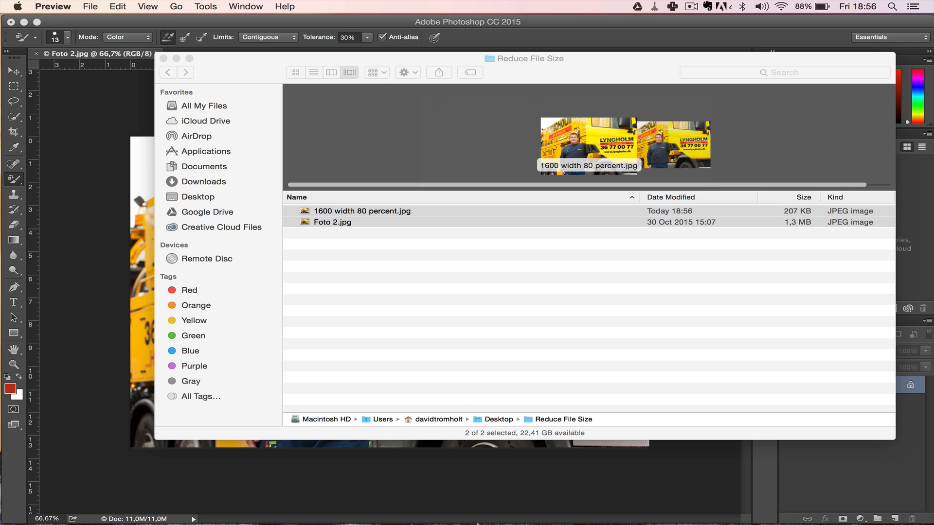
- Export a 1600-wide, 60% quality JPG named '1600 width 60 percent'
{"action": "left_click", "coordinate": [119, 6]}
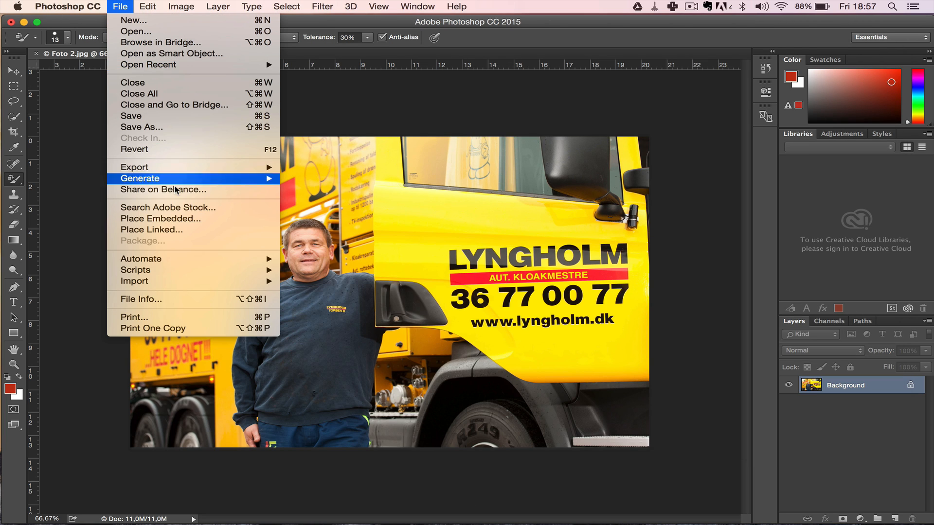
{"action": "left_click", "coordinate": [135, 167]}
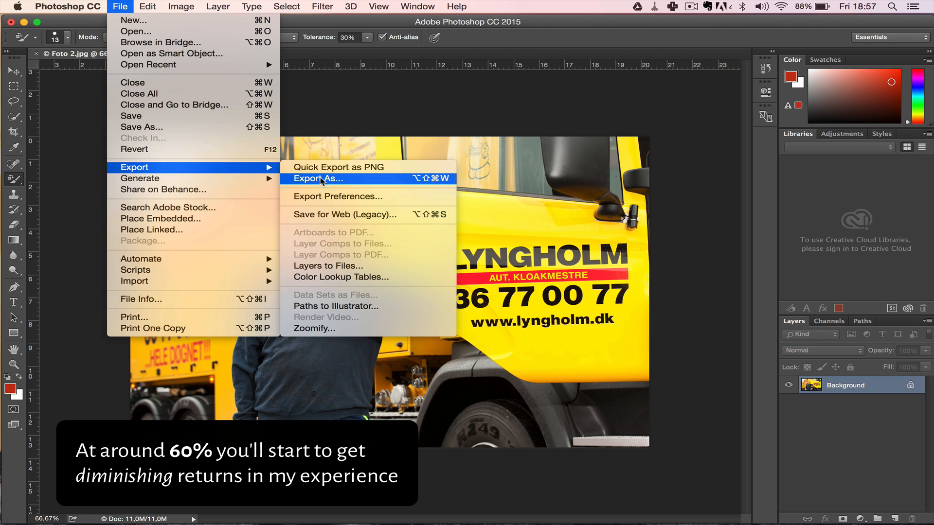
{"action": "left_click", "coordinate": [317, 179]}
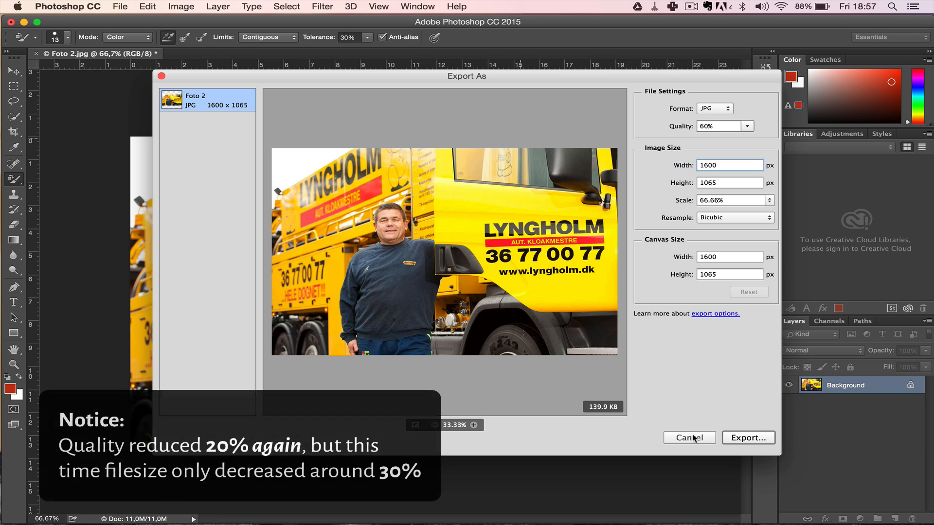
{"action": "left_click", "coordinate": [748, 438]}
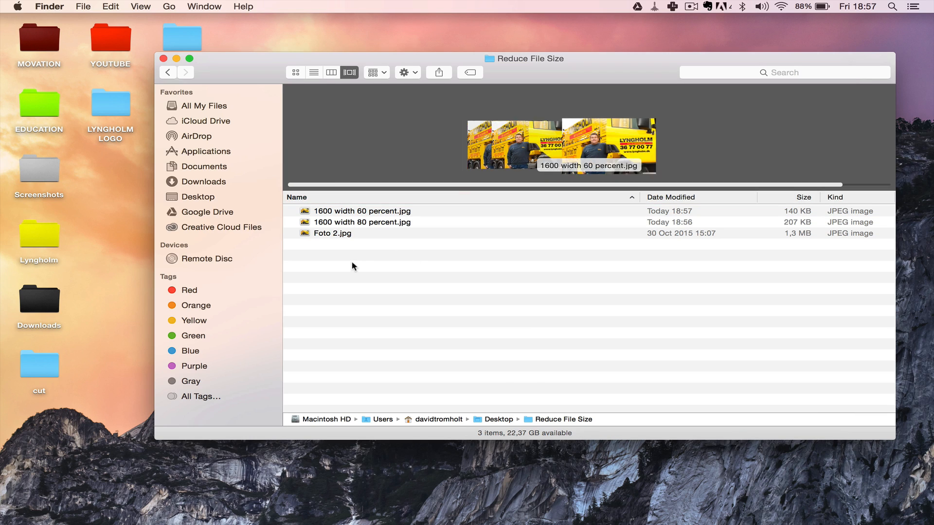
- Open the 60 percent export and Foto 2.jpg in Preview and flip between them
{"action": "left_click", "coordinate": [361, 222]}
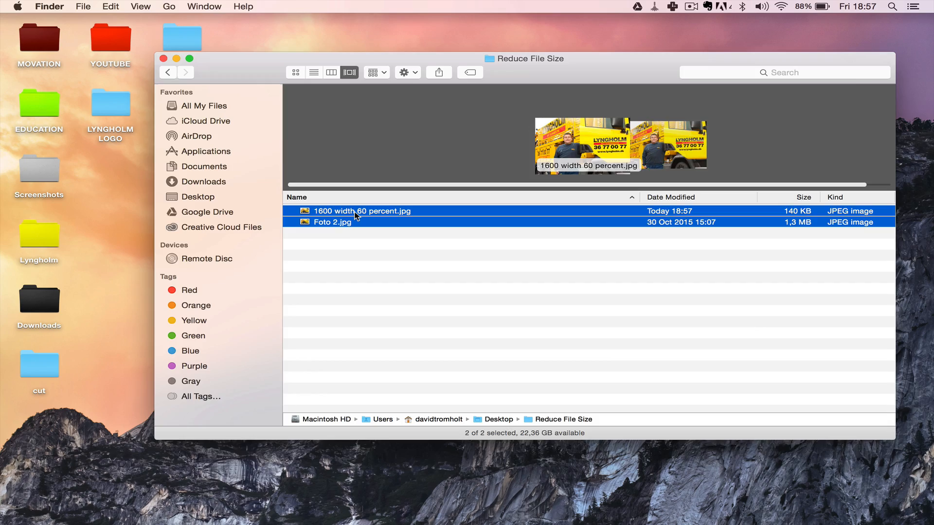
{"action": "double_click", "coordinate": [361, 211]}
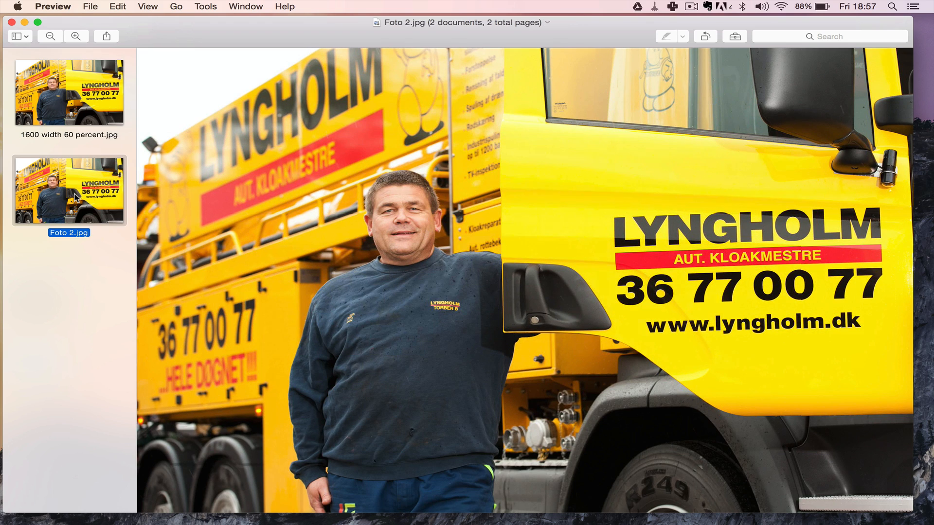
{"action": "left_click", "coordinate": [69, 93]}
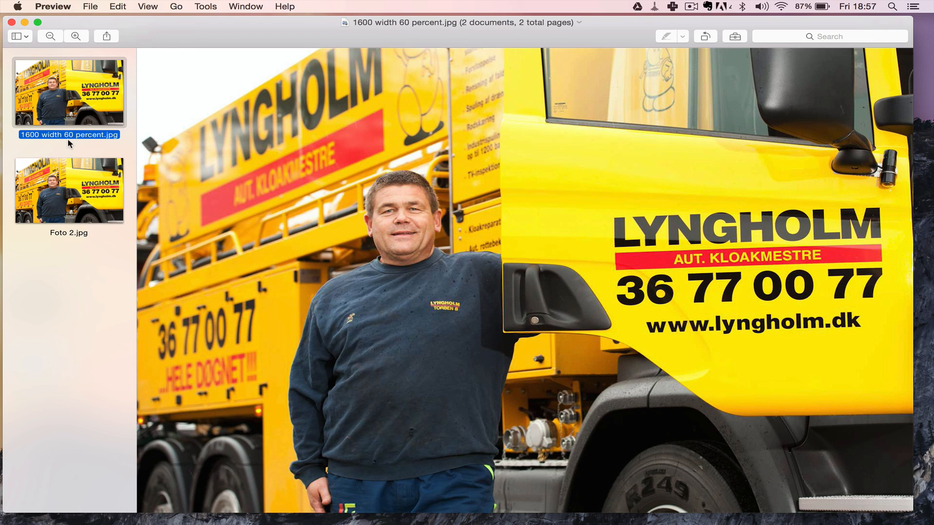
{"action": "left_click", "coordinate": [68, 189]}
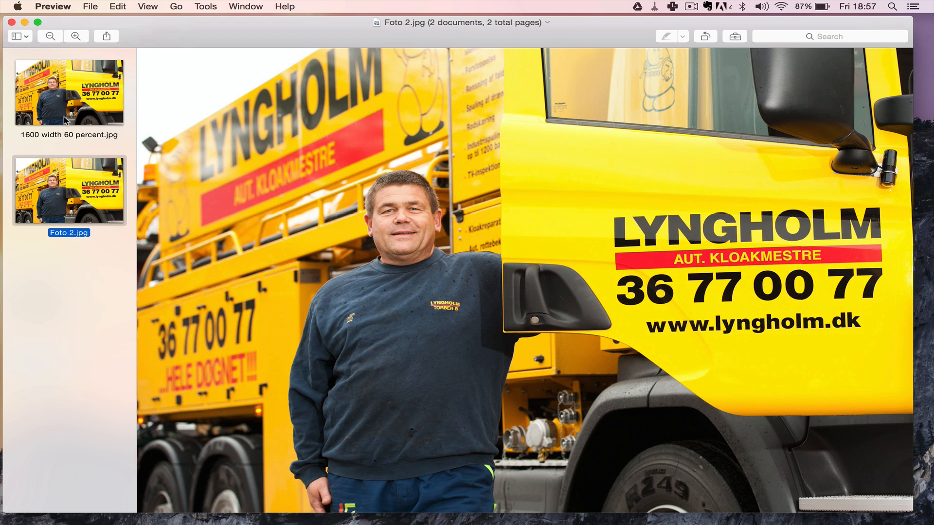
{"action": "mouse_move", "coordinate": [34, 52]}
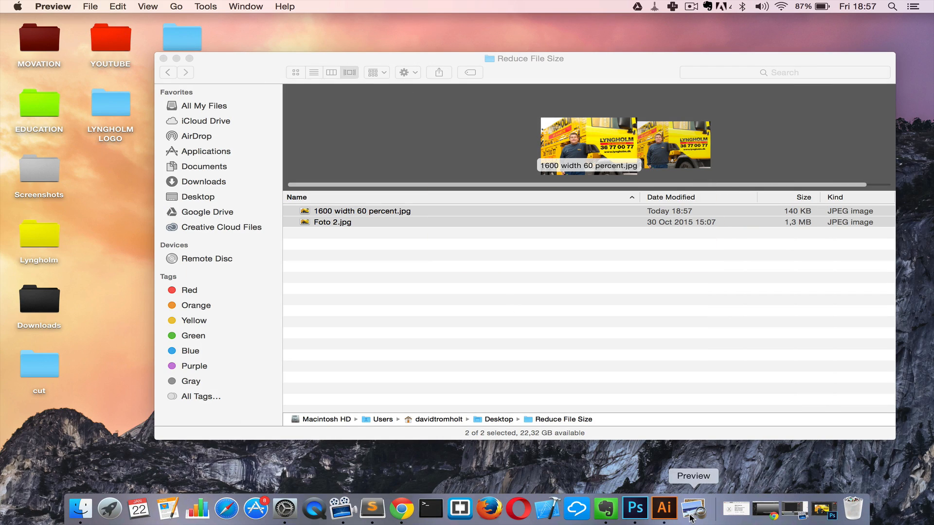
- Upload '1600 width 60 percent.jpg' to the Image overlay pen's assets and copy its path
{"action": "left_click", "coordinate": [401, 509]}
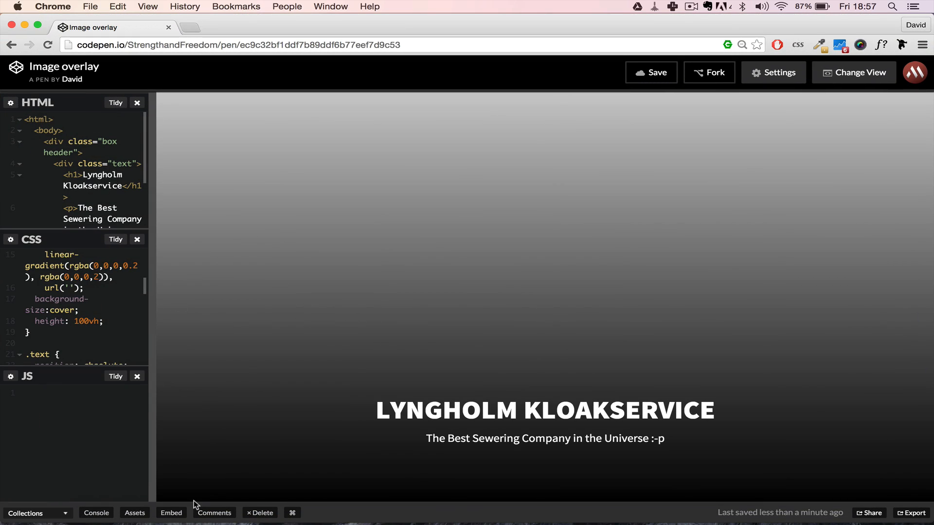
{"action": "left_click", "coordinate": [134, 512]}
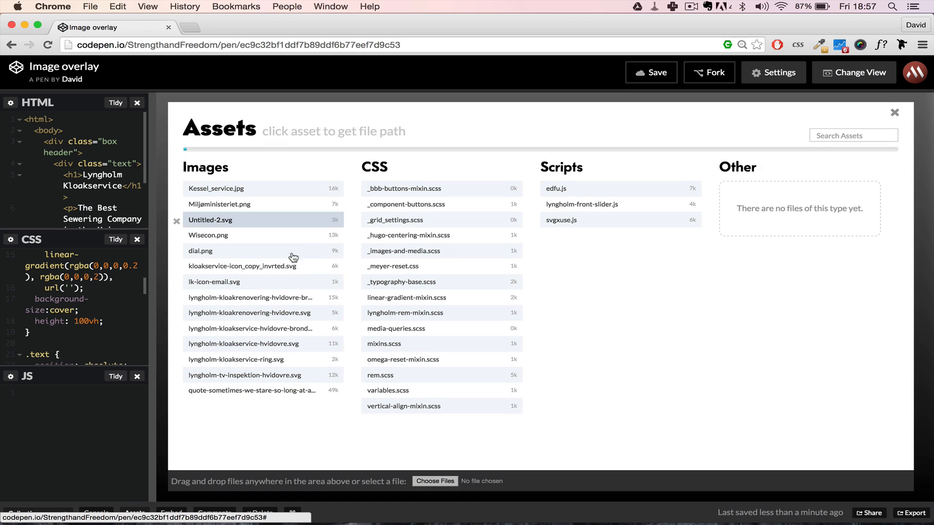
{"action": "left_click", "coordinate": [434, 480]}
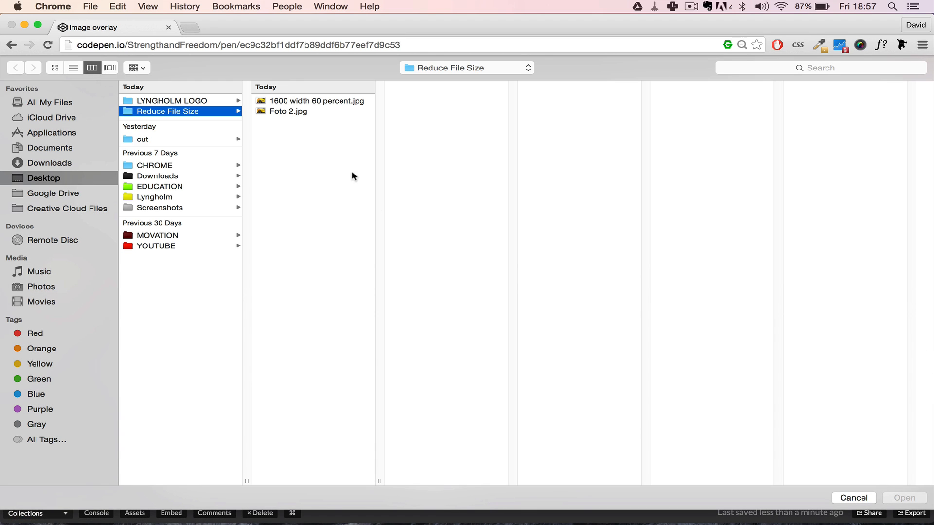
{"action": "left_click", "coordinate": [316, 100]}
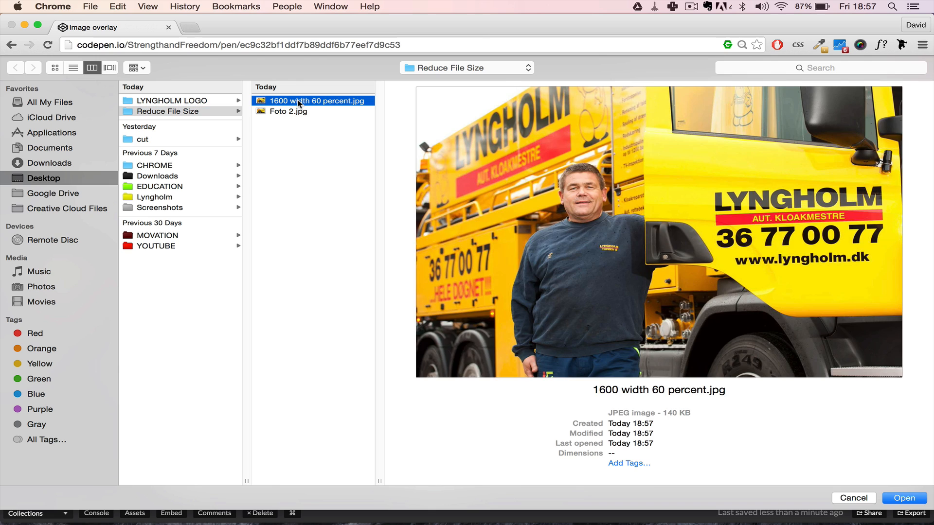
{"action": "left_click", "coordinate": [903, 498]}
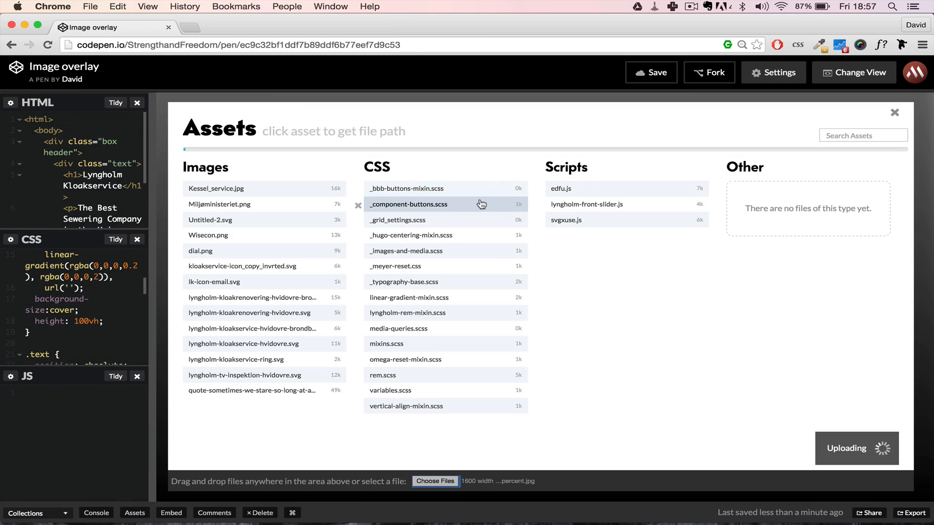
{"action": "mouse_move", "coordinate": [276, 192]}
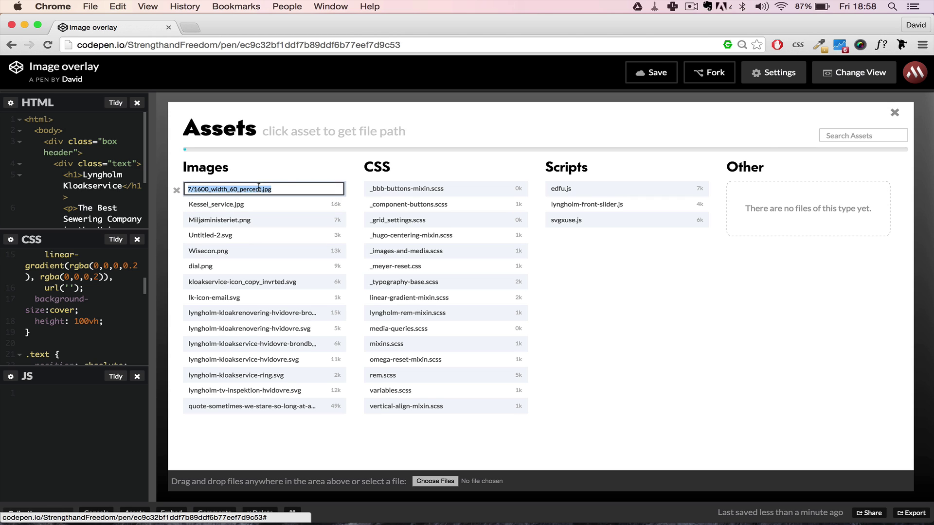
{"action": "left_click", "coordinate": [895, 112]}
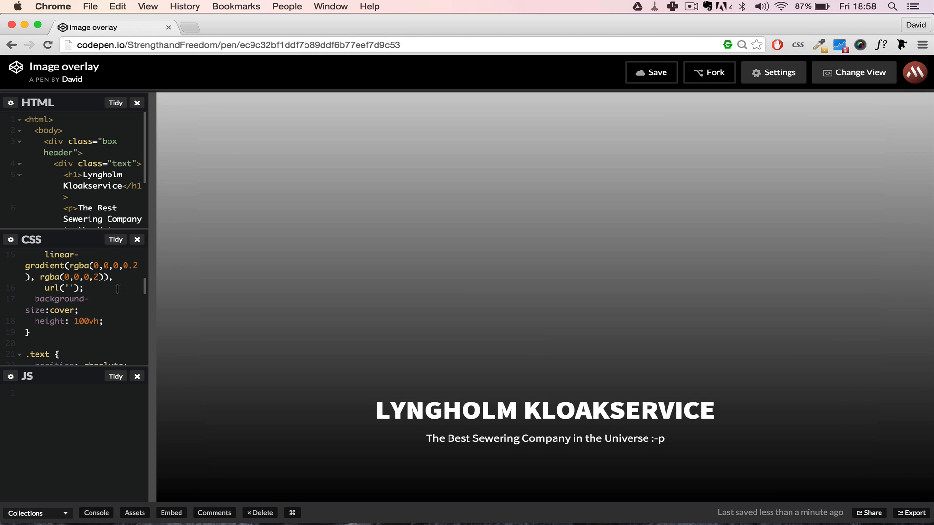
- Paste the uploaded image URL into the CSS background url('') quotes
{"action": "left_click", "coordinate": [117, 6]}
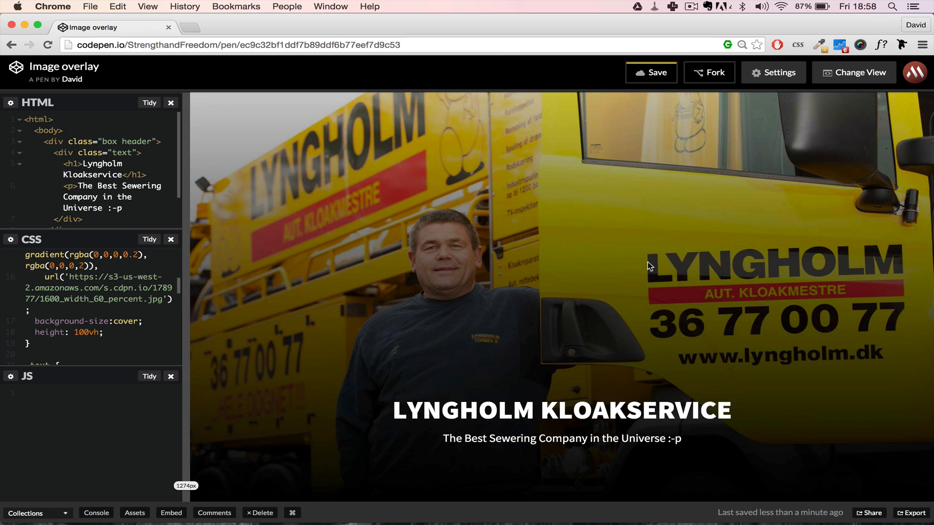
{"action": "mouse_move", "coordinate": [735, 292]}
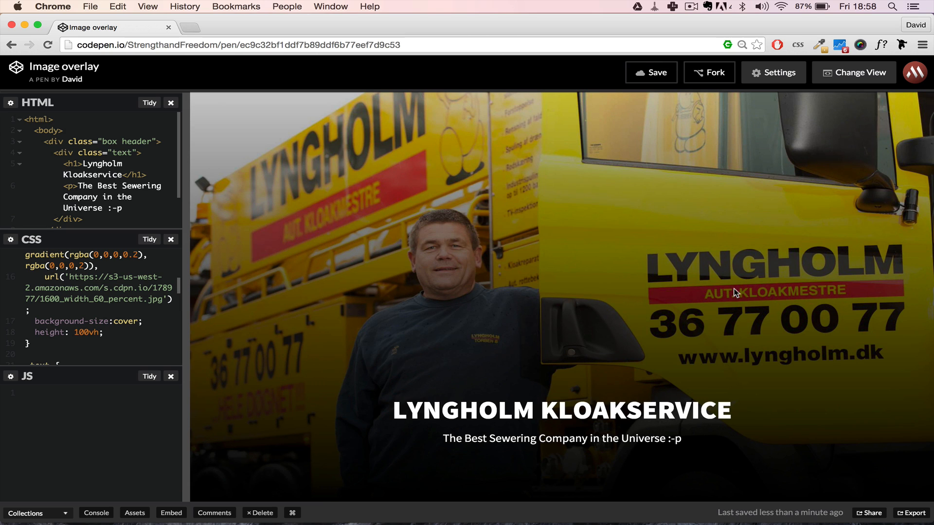
{"action": "mouse_move", "coordinate": [186, 324]}
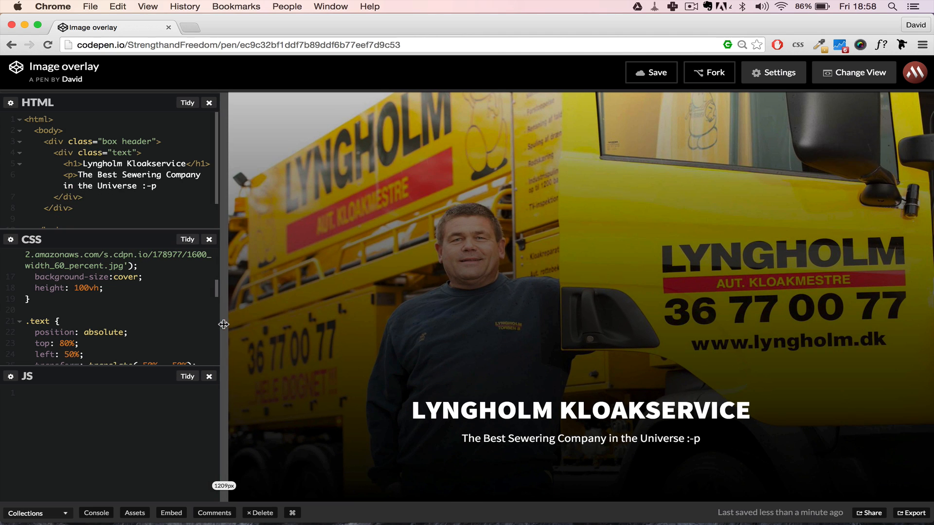
{"action": "mouse_move", "coordinate": [254, 321]}
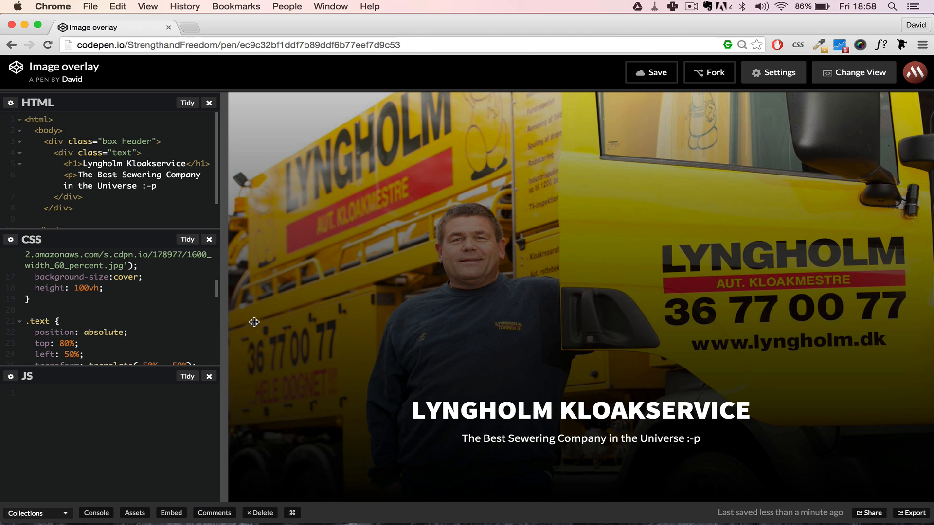